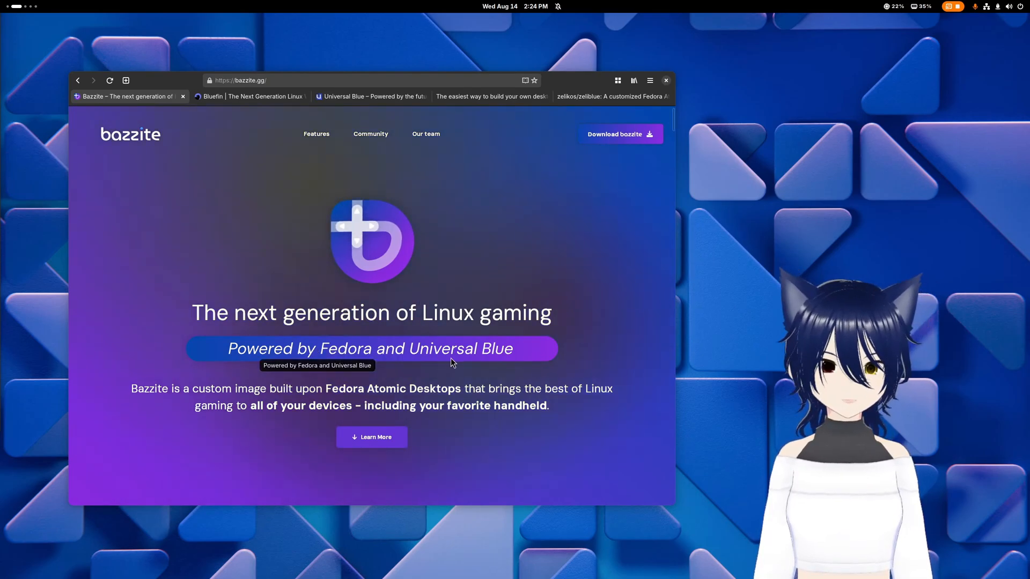
# View the Universal Blue homepage, then the Fedora Atomic Desktops page listing Silverblue and release 40.
pyautogui.click(371, 96)
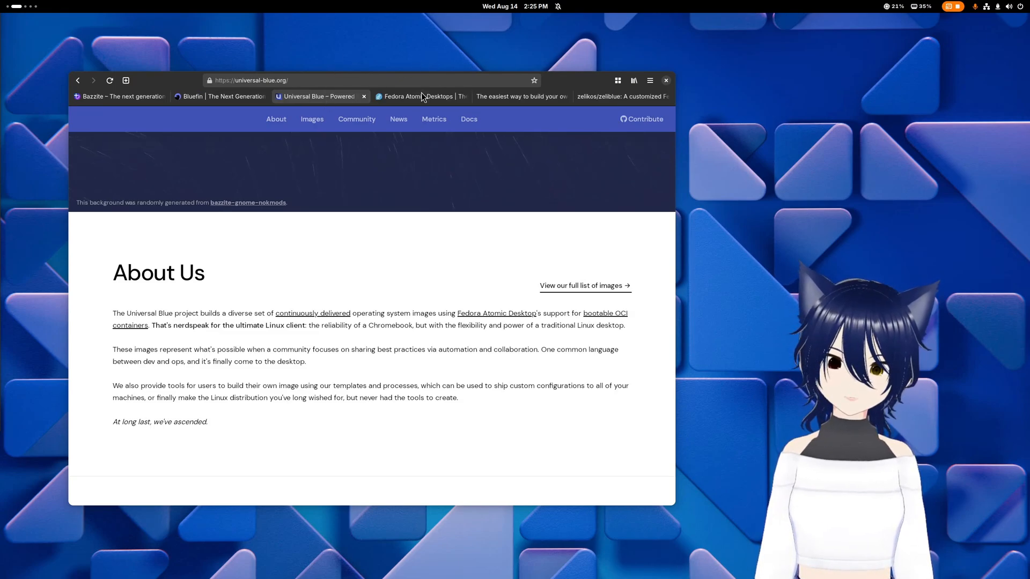
pyautogui.click(415, 95)
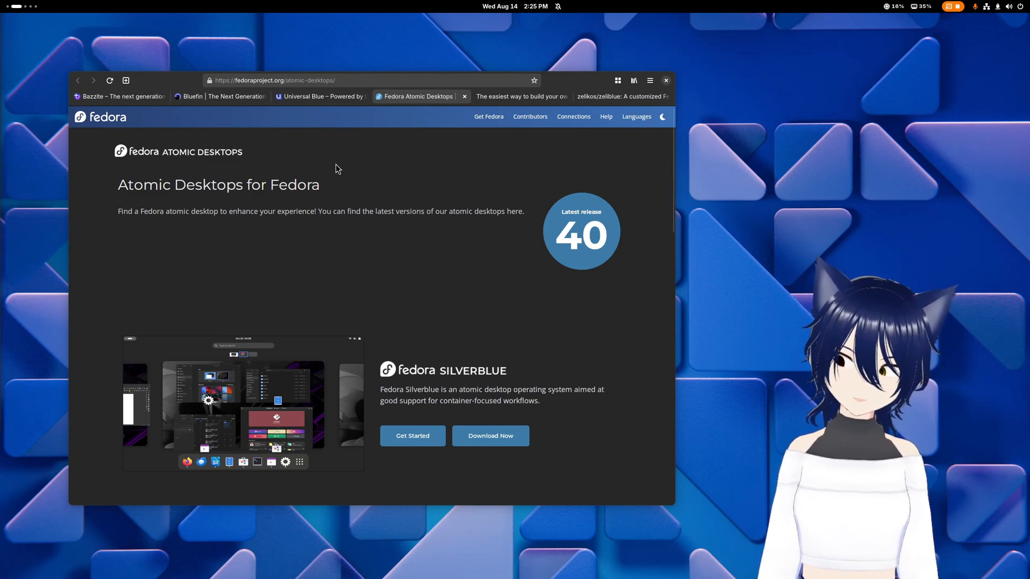
# Read the Universal Blue About Us sentence about the ultimate Linux client, then head back toward Bazzite.
pyautogui.click(319, 96)
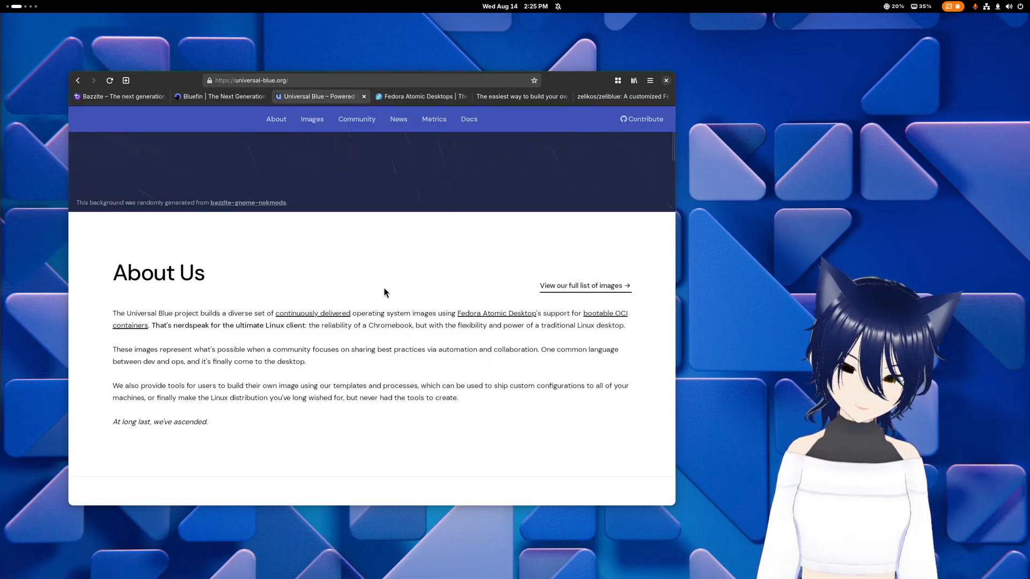
pyautogui.moveTo(150, 325); pyautogui.dragTo(625, 325)
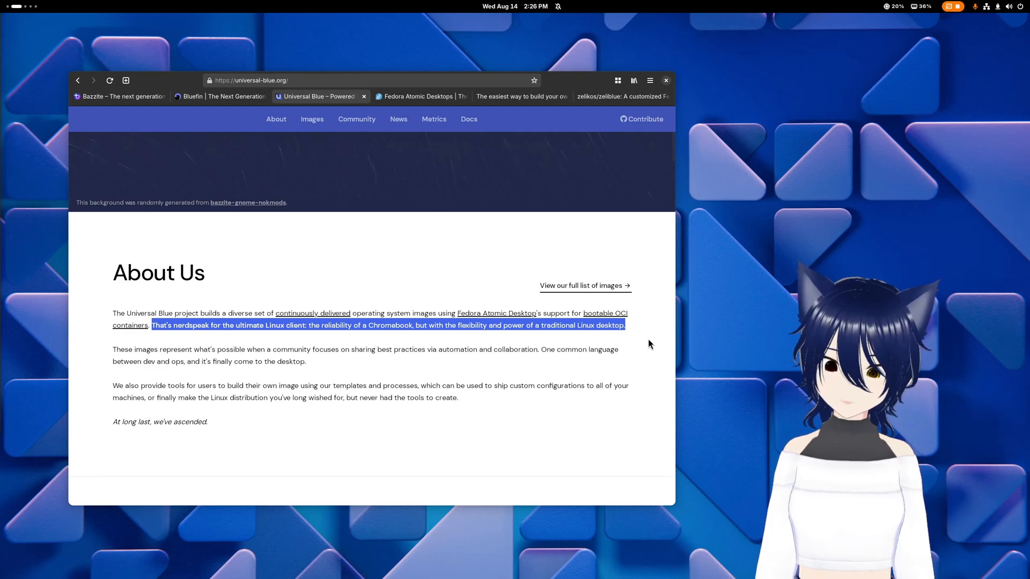
pyautogui.moveTo(483, 373)
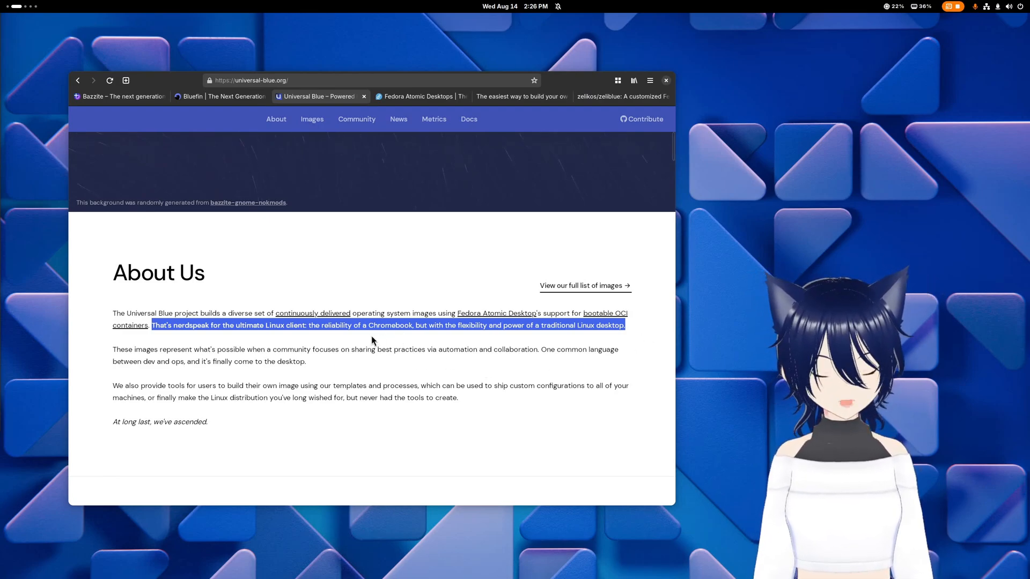
pyautogui.click(360, 326)
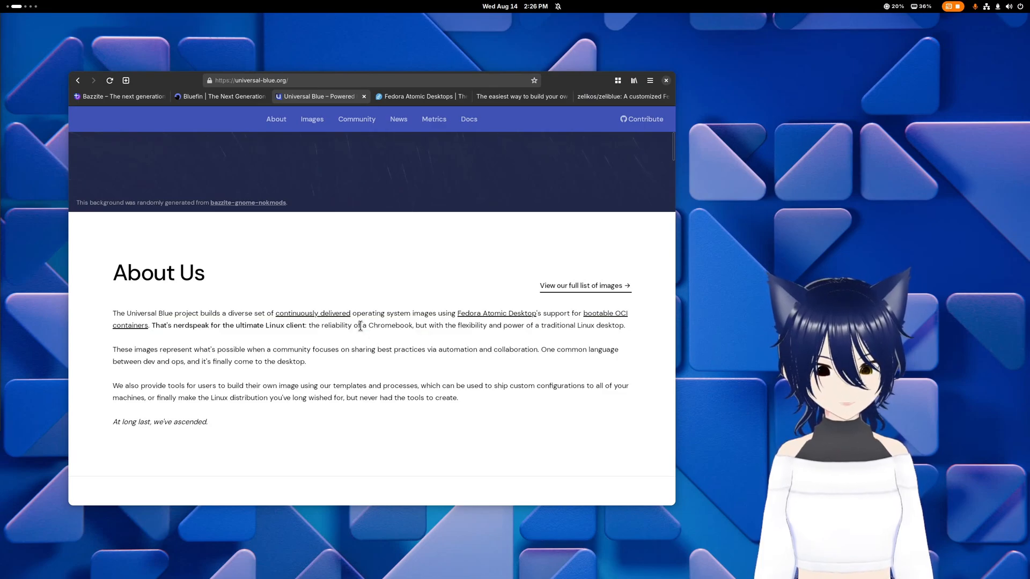
pyautogui.scroll(-3)
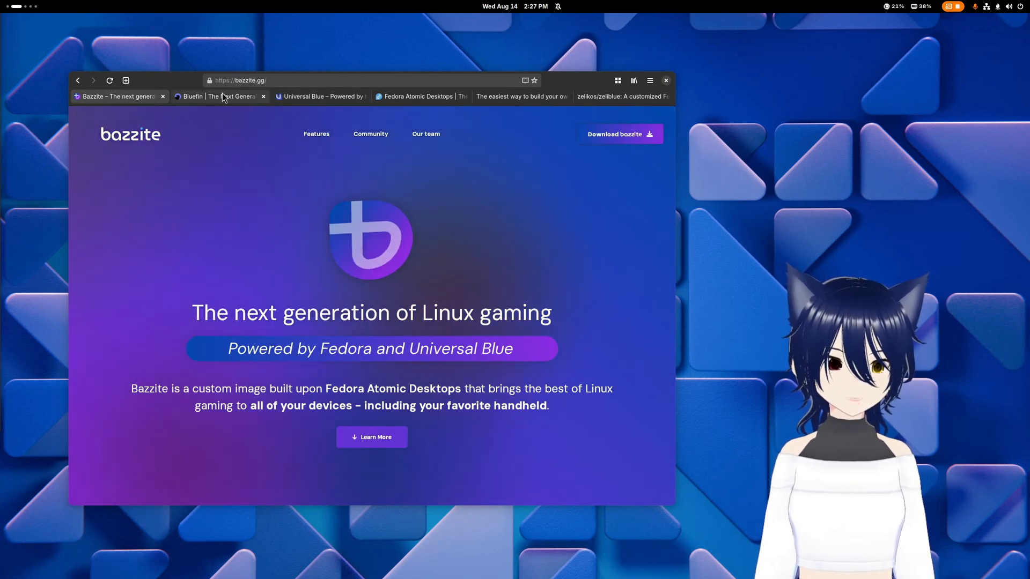
# Compare the Bazzite and Bluefin sites, ending on Bluefin's FOR DEVS developer section.
pyautogui.click(217, 96)
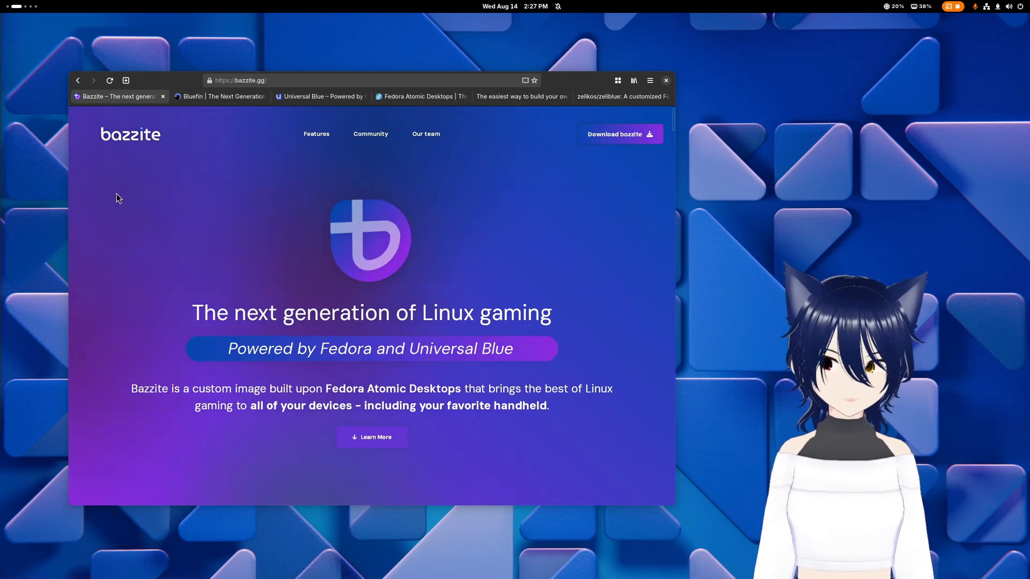
pyautogui.click(217, 97)
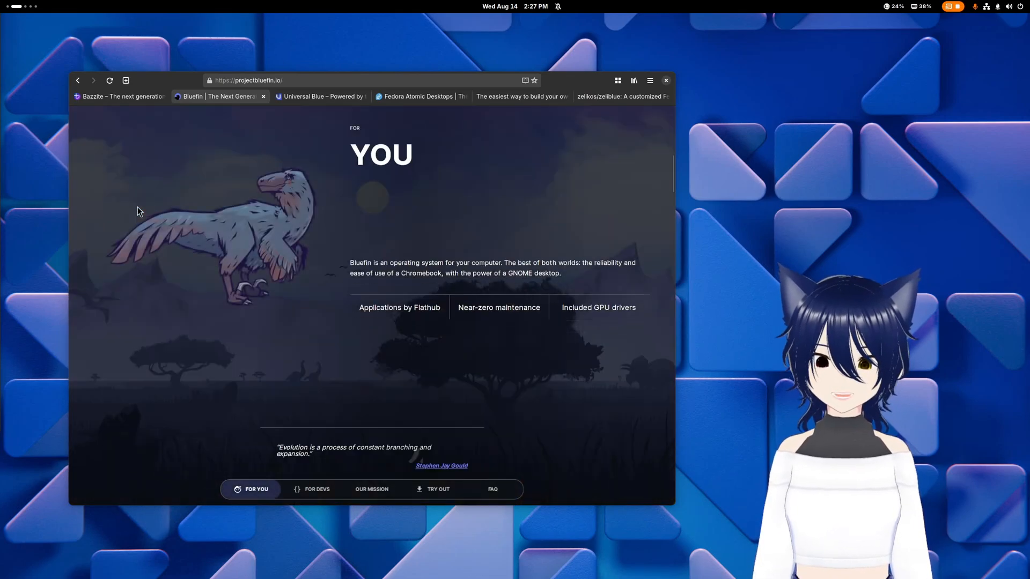
pyautogui.scroll(-3)
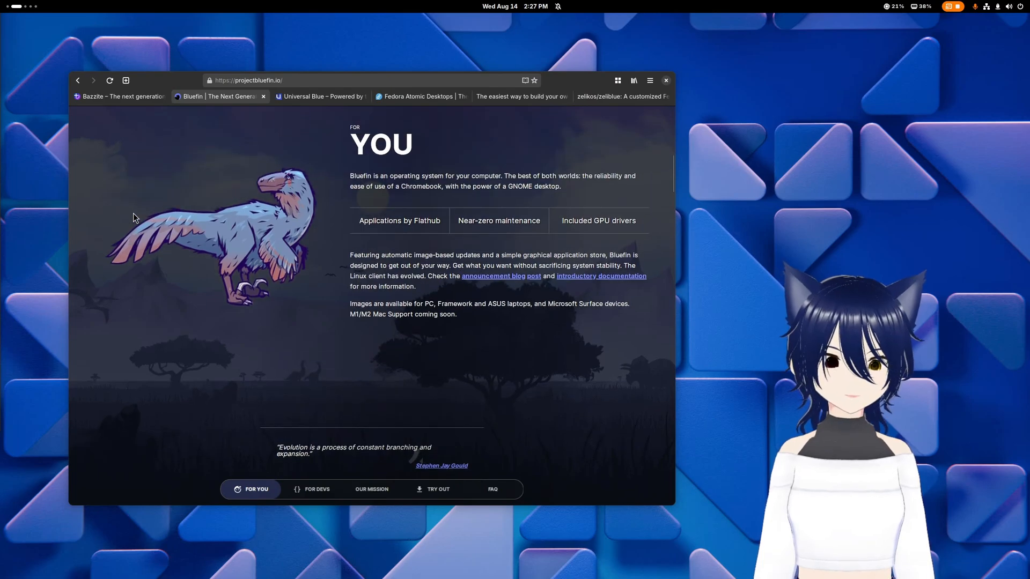
pyautogui.click(118, 97)
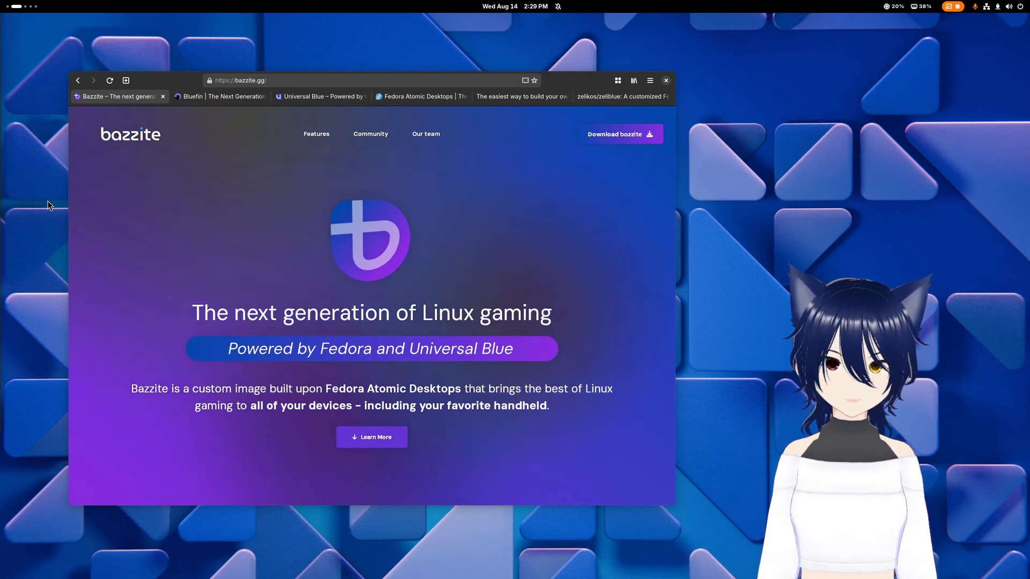
pyautogui.click(217, 97)
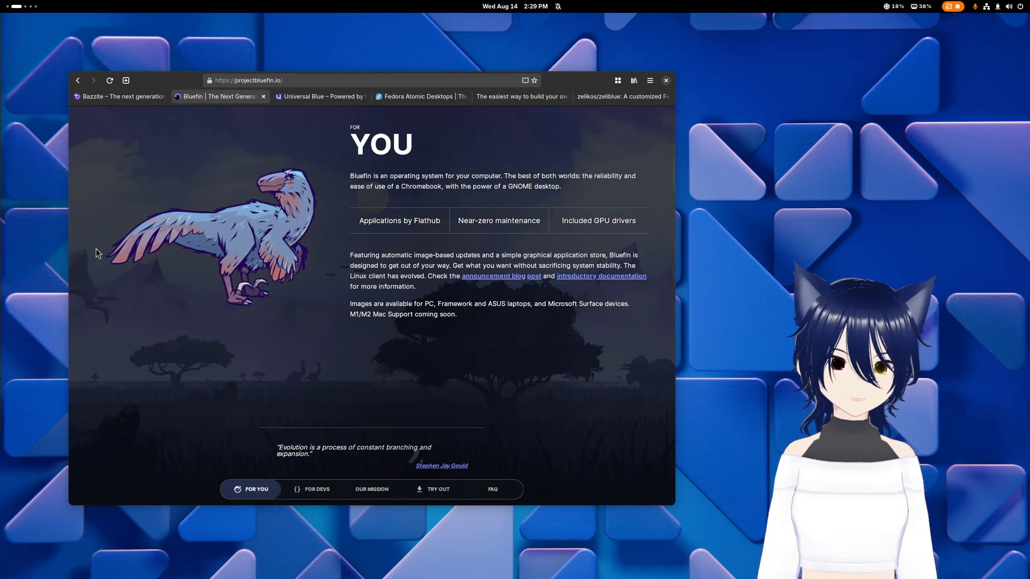
pyautogui.click(312, 489)
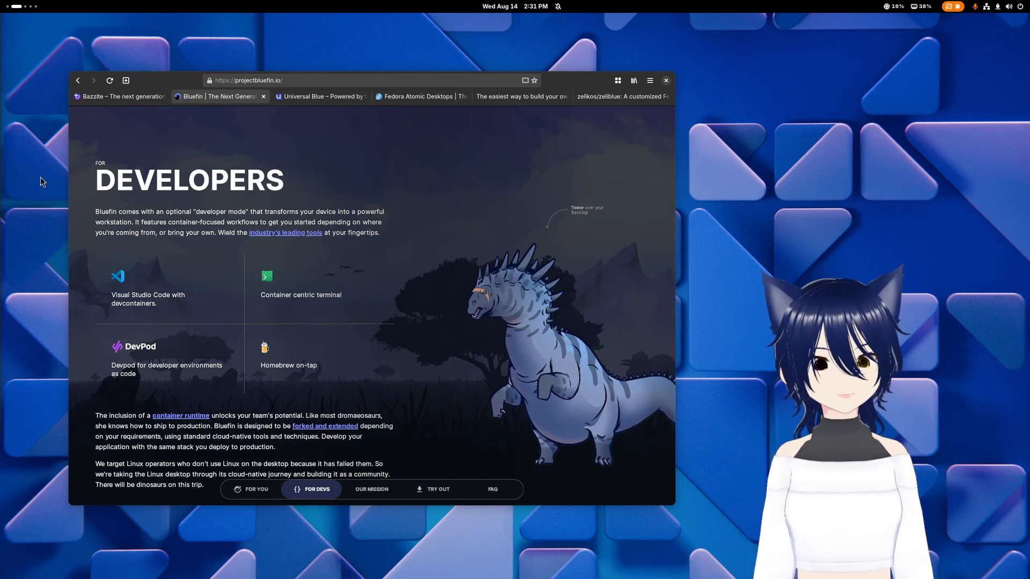
# Browse the BlueBuild homepage and its Getting started docs before moving to the zeliblue.yml recipe in Zed.
pyautogui.click(520, 97)
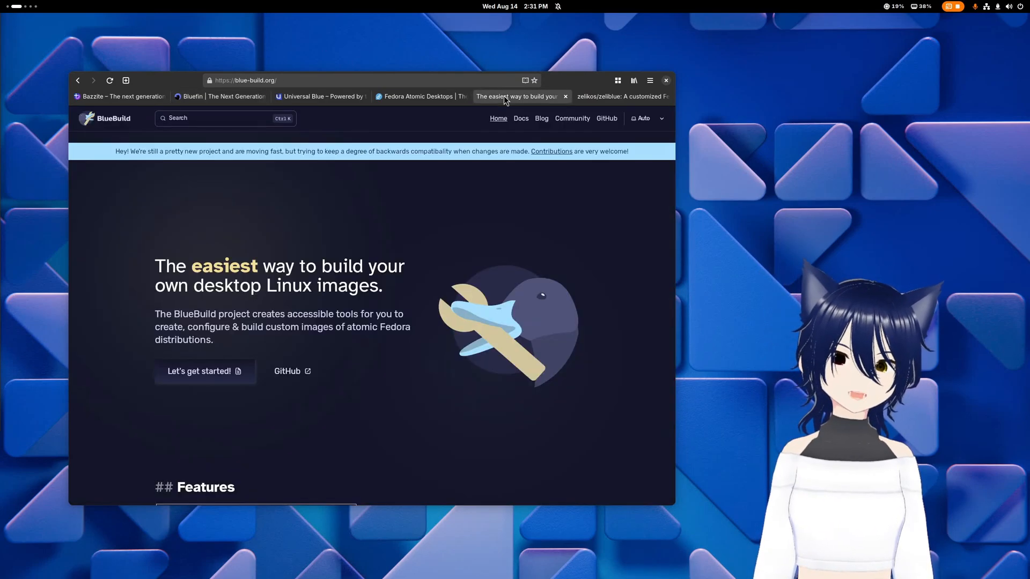
pyautogui.scroll(-3)
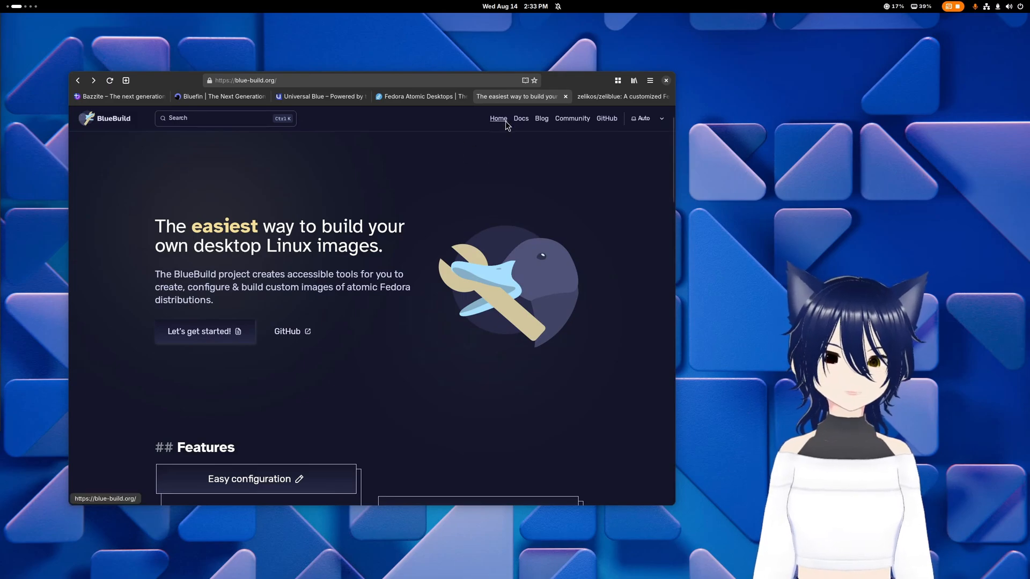
pyautogui.click(522, 118)
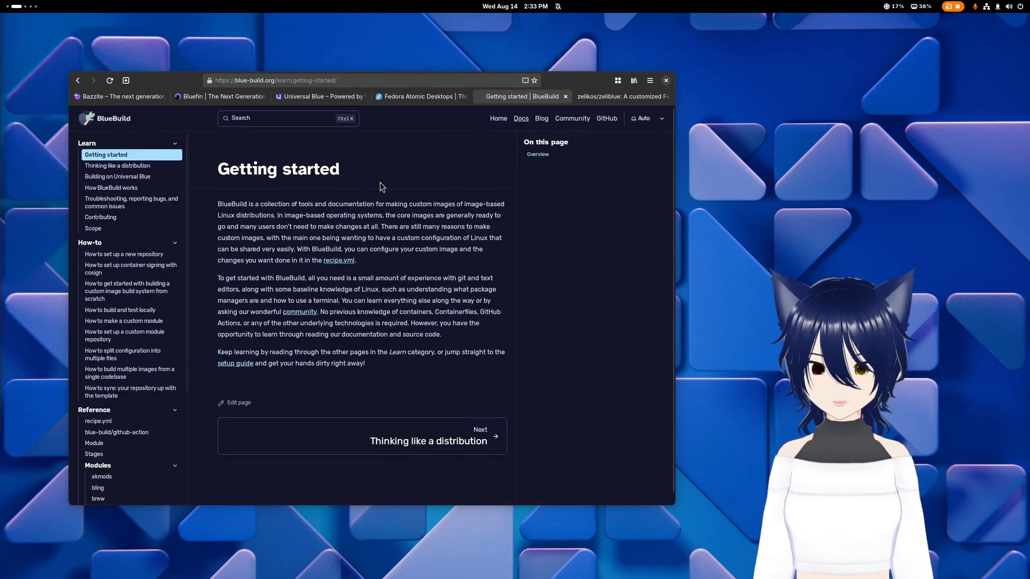
pyautogui.scroll(-3)
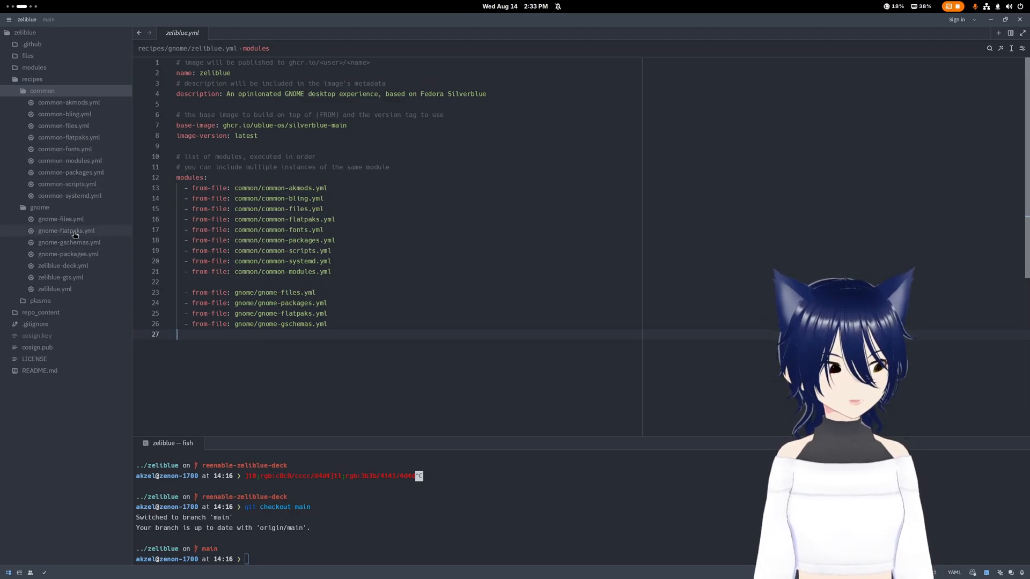
# Review gnome-flatpaks.yml, then common-modules.yml with its brew and signing modules.
pyautogui.click(65, 231)
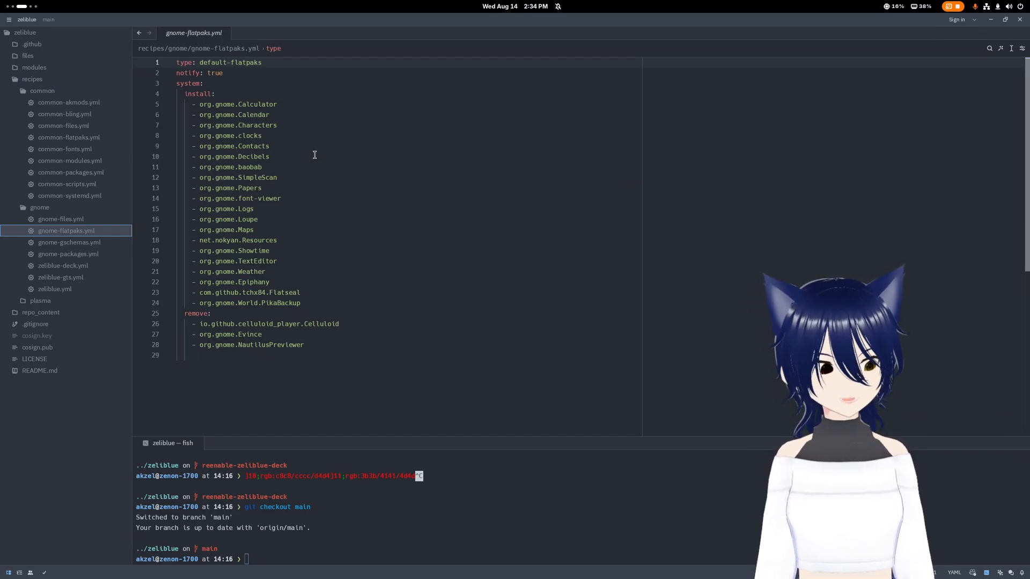
pyautogui.click(71, 160)
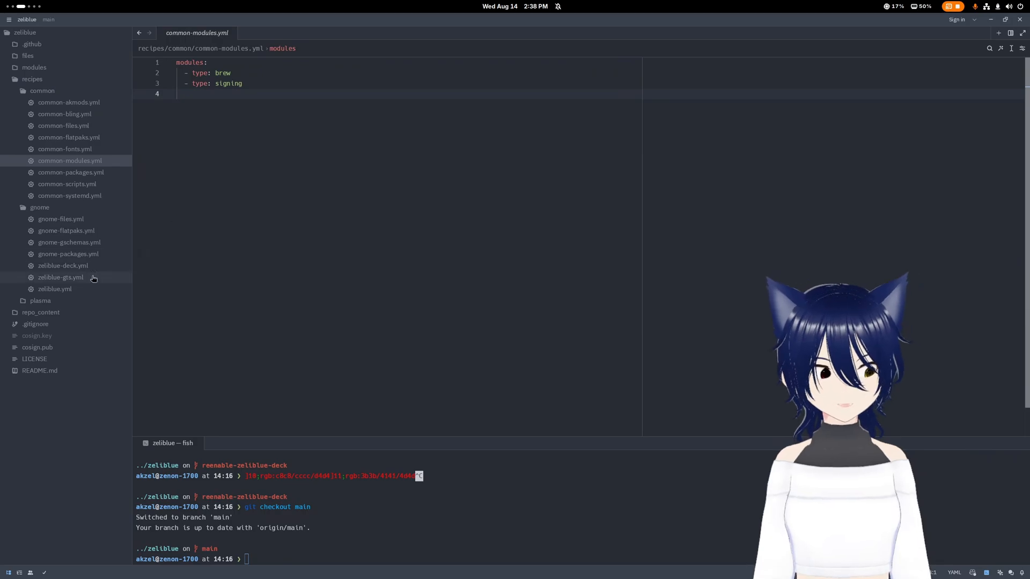
# Compare zeliblue-deck.yml with the main zeliblue.yml recipe and focus the terminal panel.
pyautogui.click(54, 288)
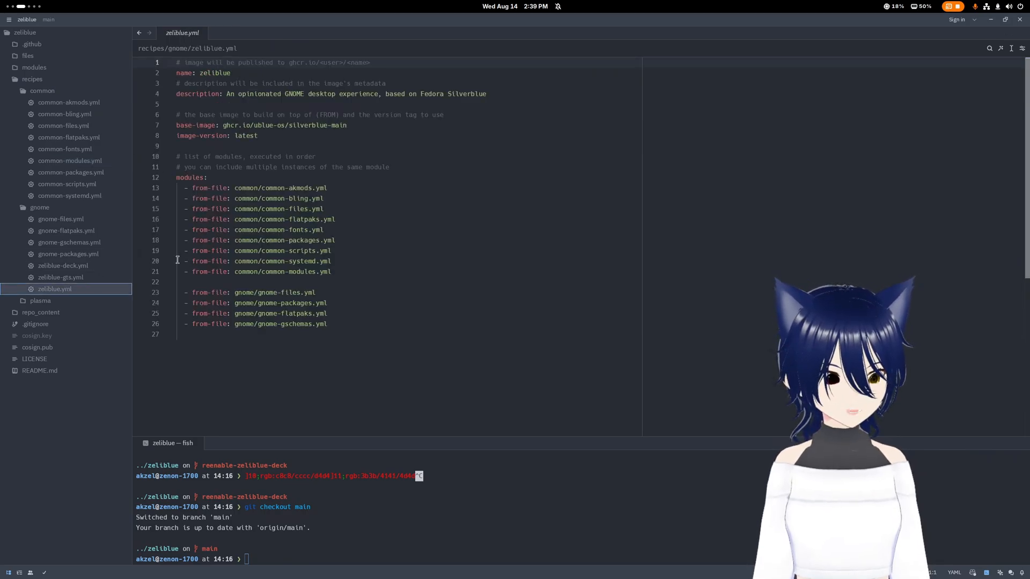
pyautogui.click(64, 265)
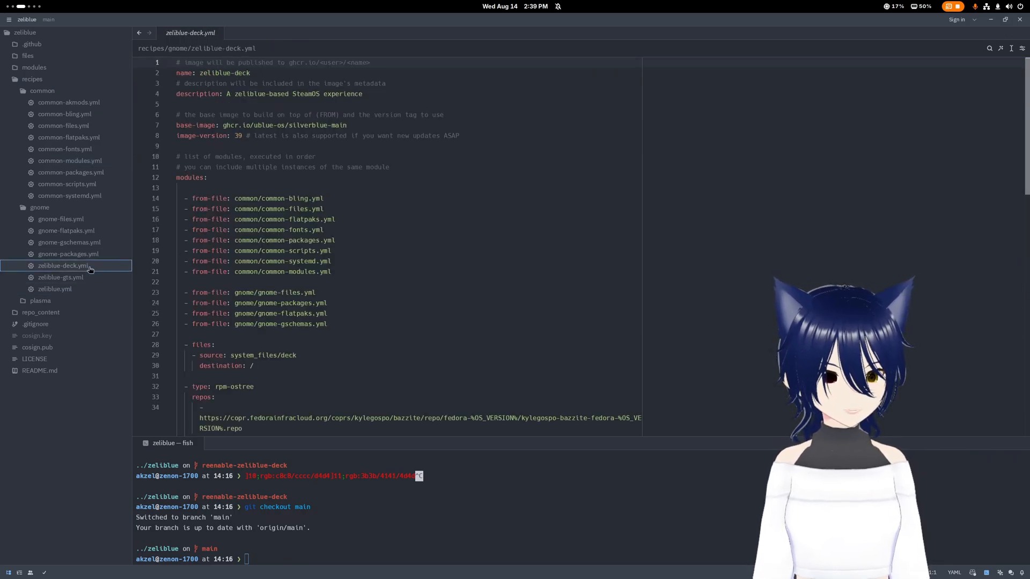
pyautogui.click(55, 288)
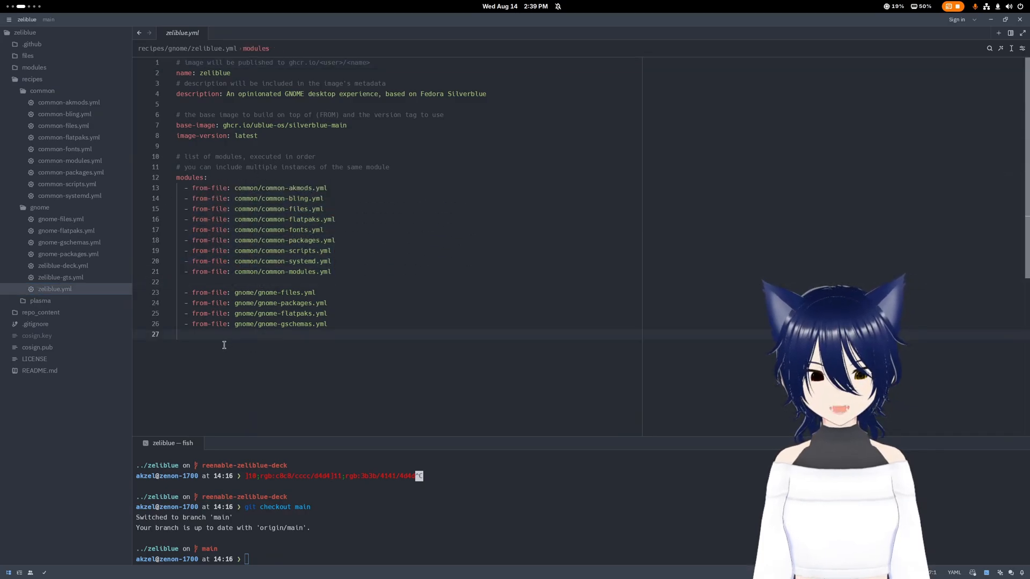
pyautogui.moveTo(187, 292); pyautogui.dragTo(332, 324)
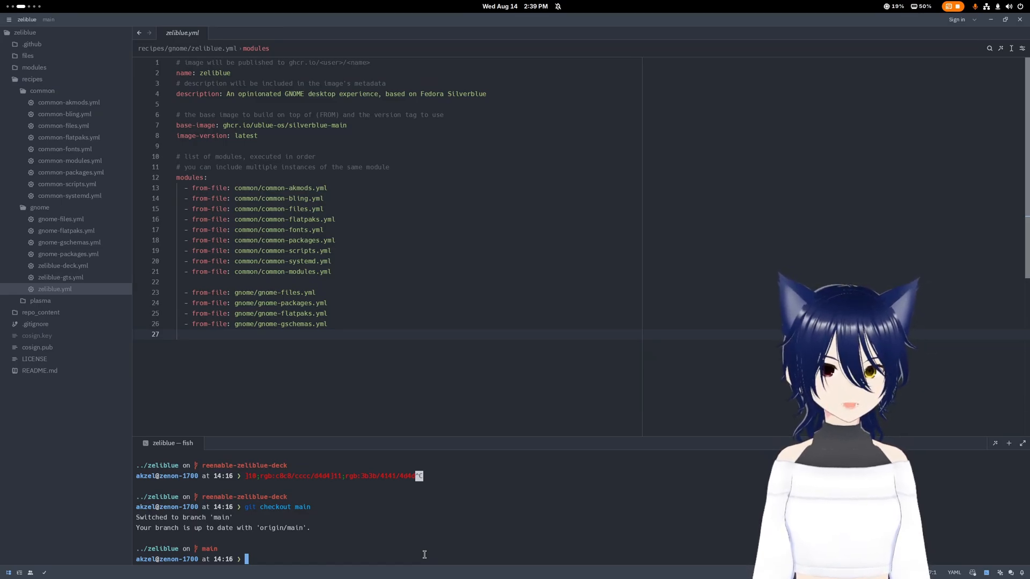
# Check out the zeliblue-cosmic branch and reveal zeliblue-cosmic.yml in the new cosmic folder.
pyautogui.write('git checkout main')
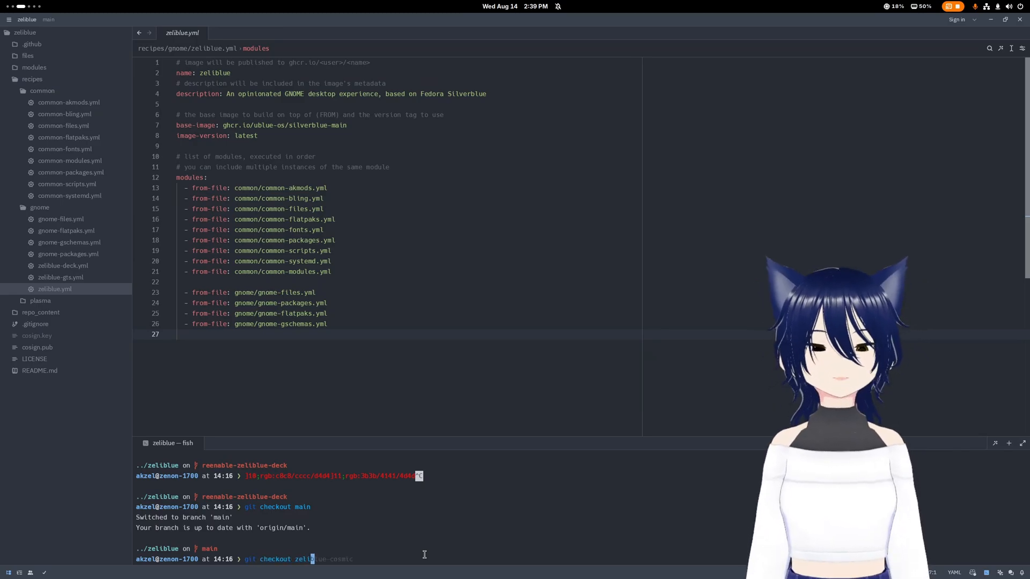
pyautogui.press('Tab')
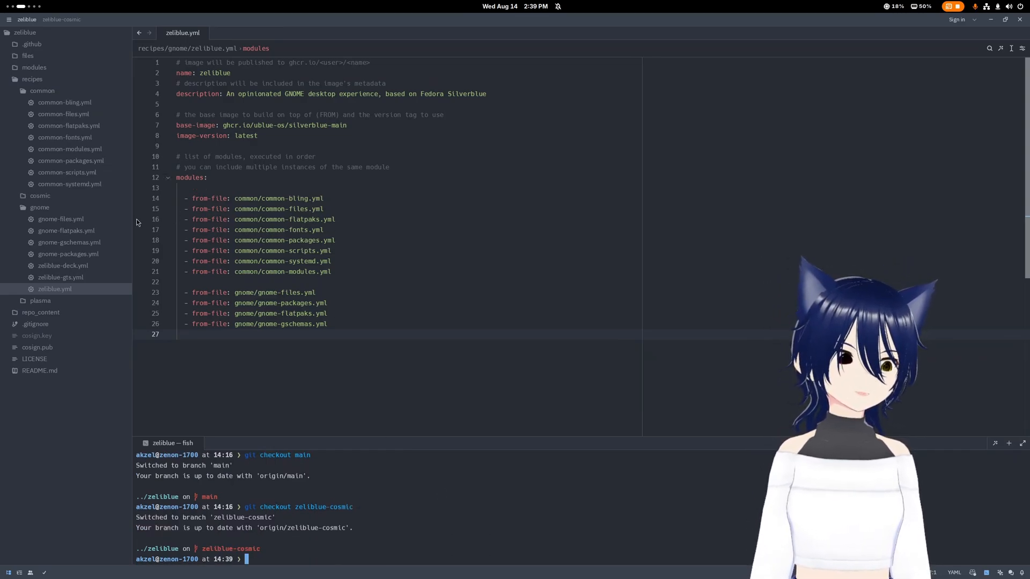
pyautogui.click(40, 196)
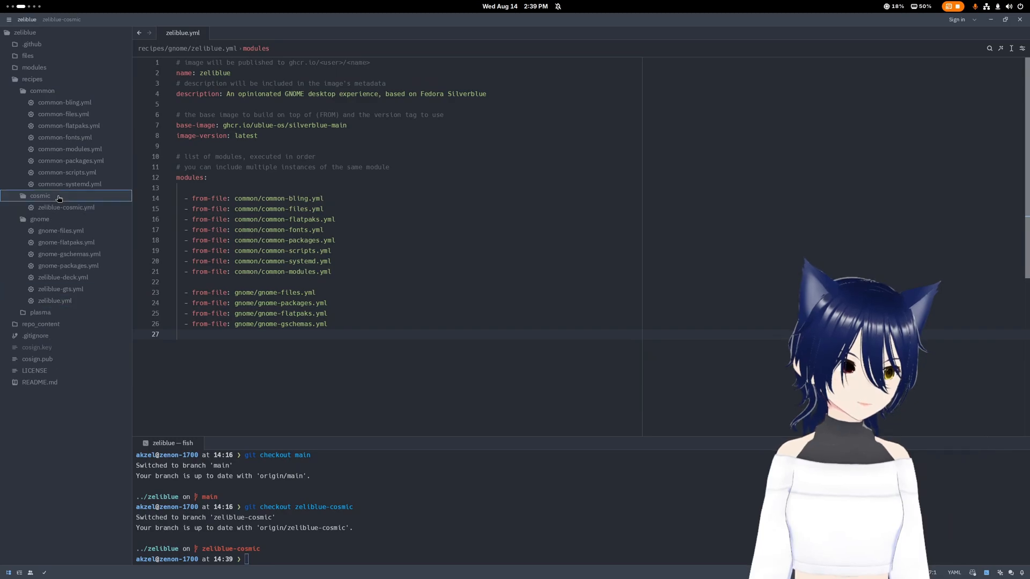
pyautogui.click(65, 207)
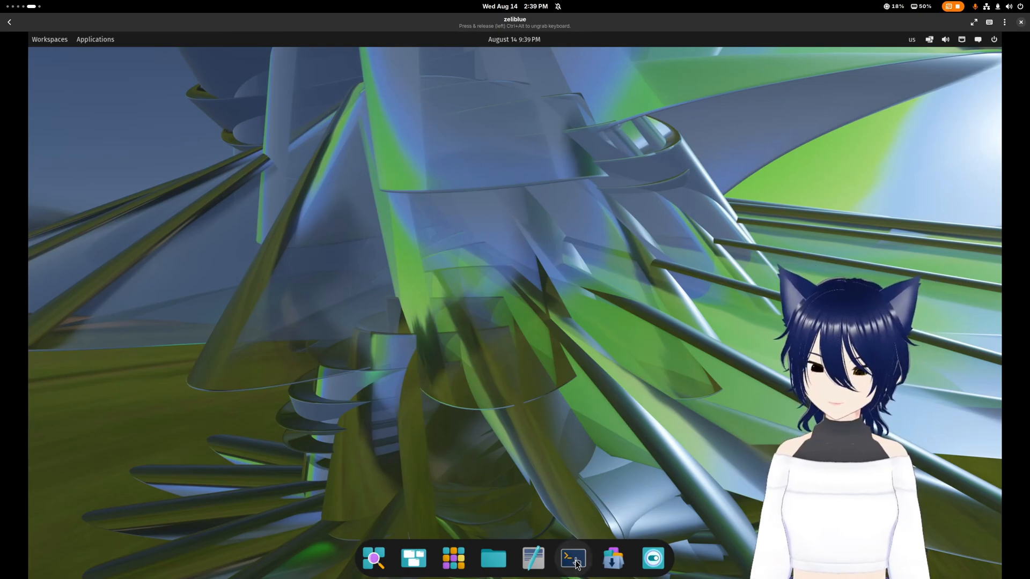
# Launch the VM's COSMIC terminal showing the Welcome to Zeliblue banner for zeliblue-cosmic:latest.
pyautogui.click(572, 558)
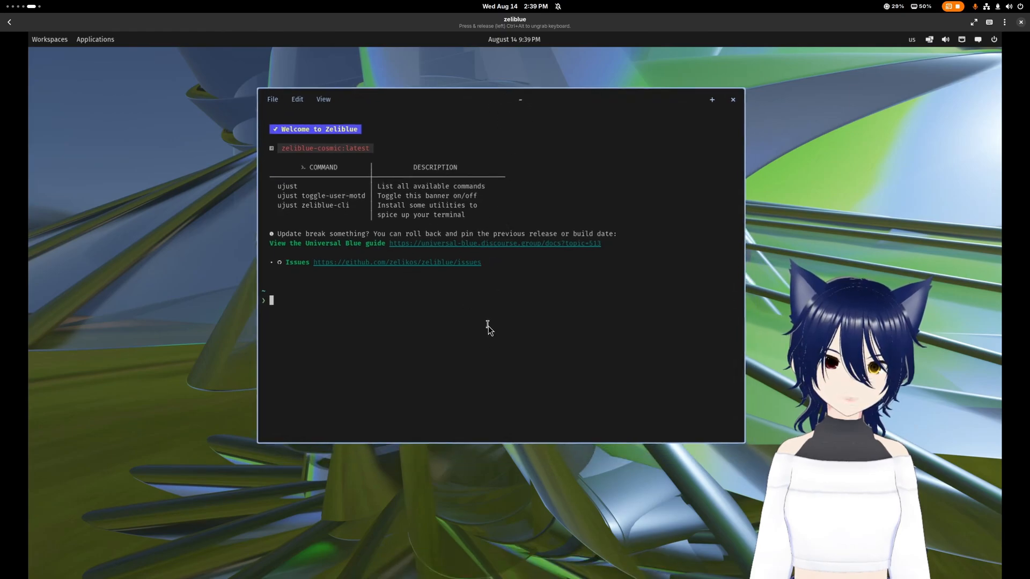
pyautogui.moveTo(494, 327)
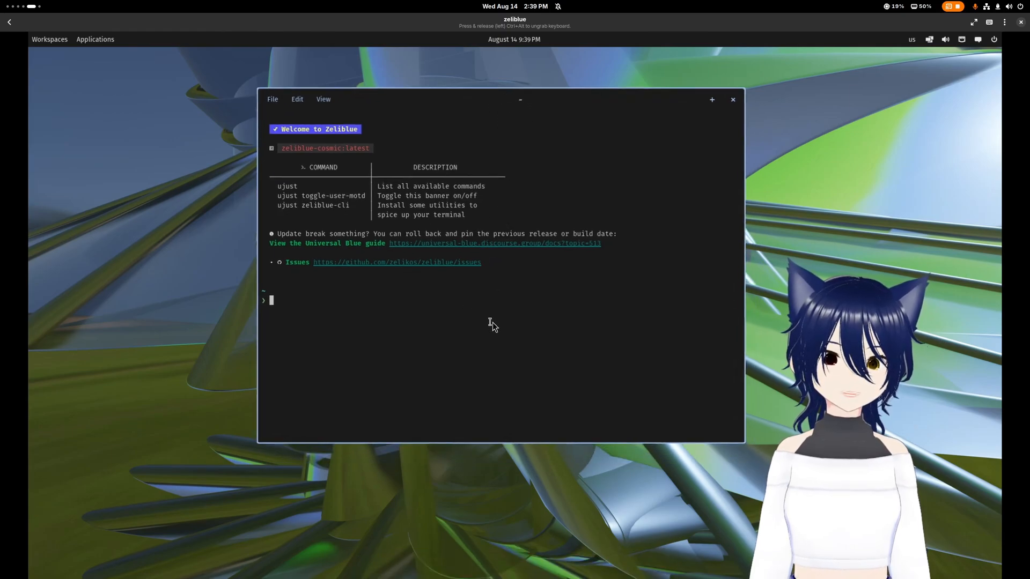